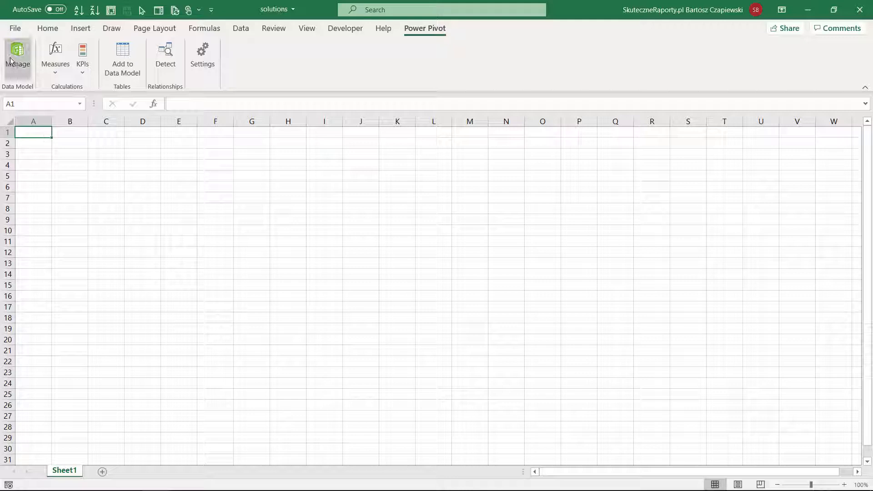
Launch 3D Maps from the Insert ribbon after checking the Power Pivot data model
click(18, 56)
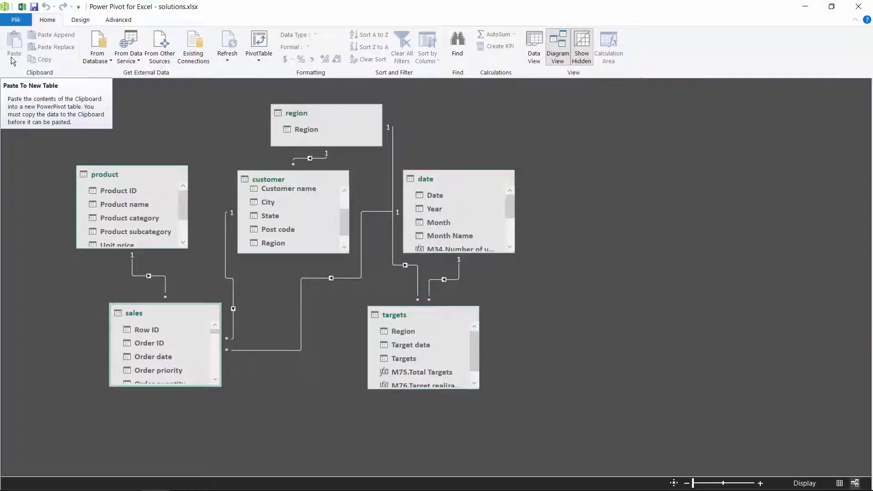
mouse_move(751, 5)
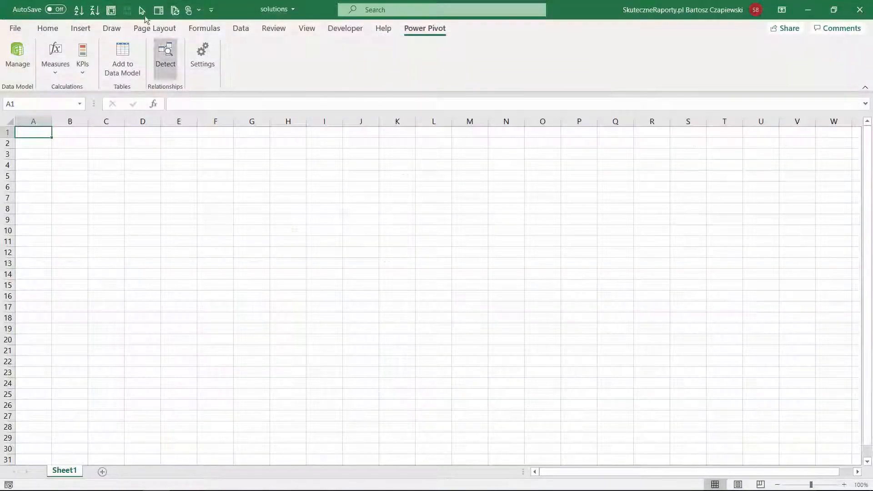
click(80, 28)
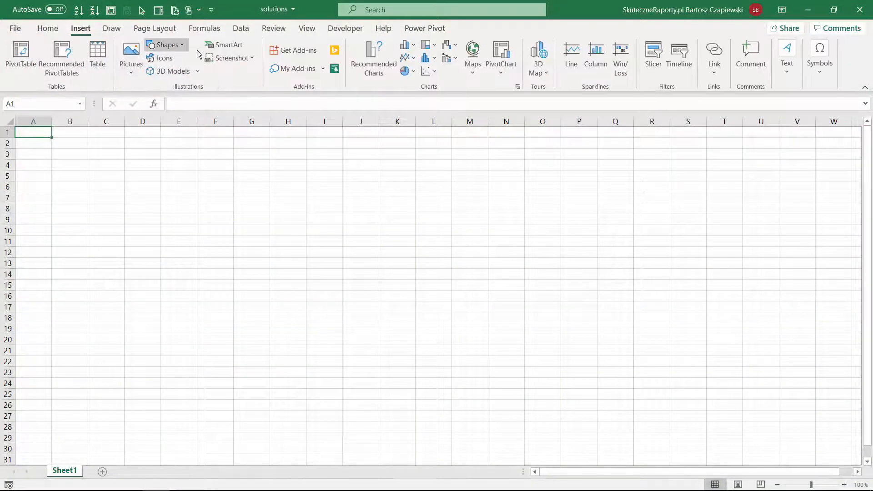
click(538, 57)
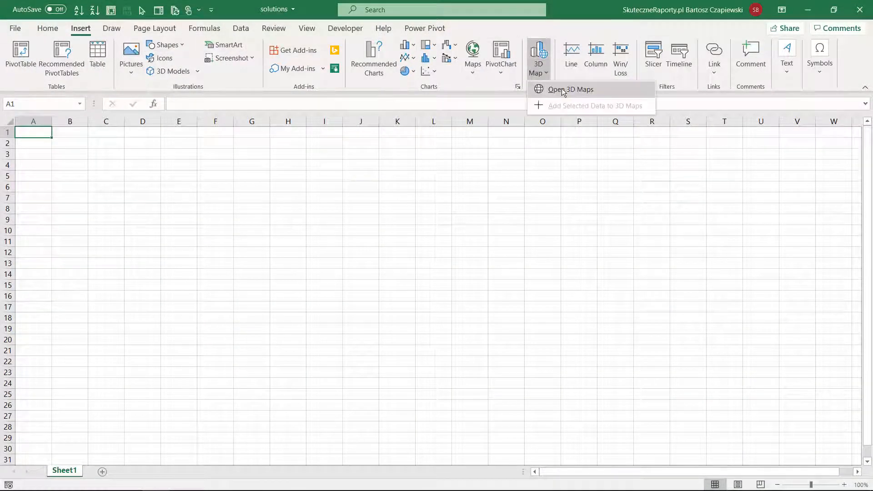
mouse_move(571, 90)
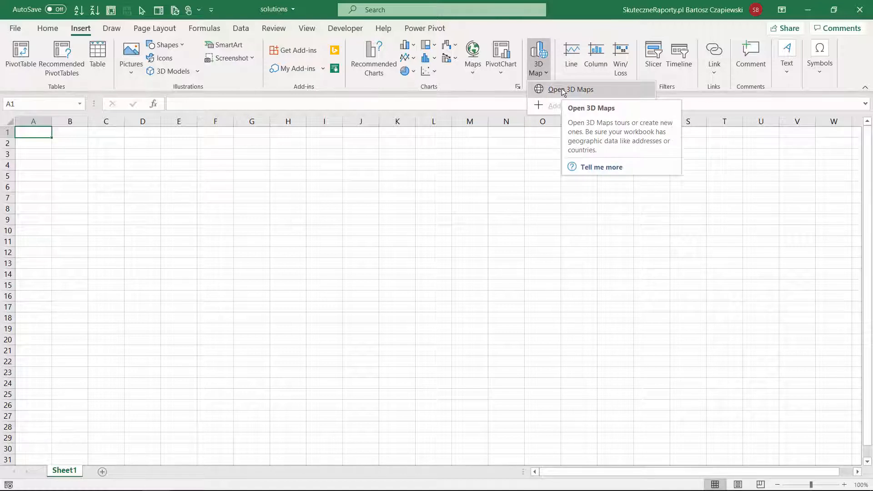
click(571, 90)
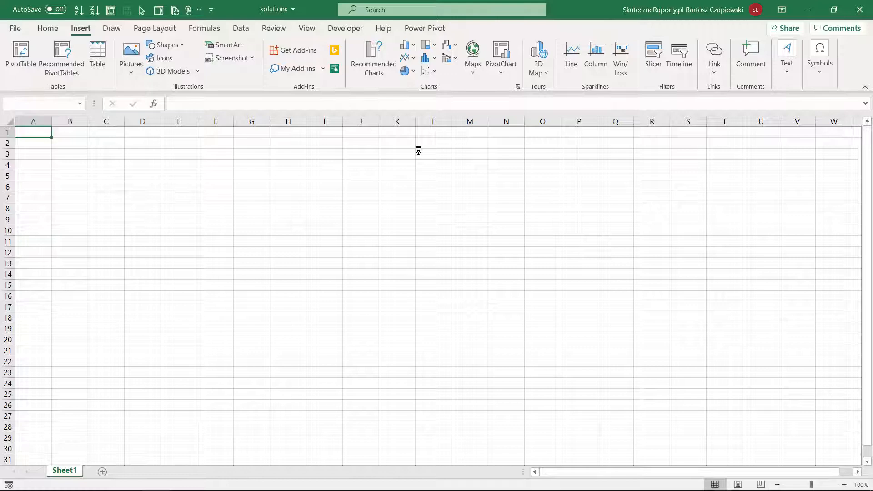
Start a new tour and make Post code the Location field of Layer 1
click(535, 58)
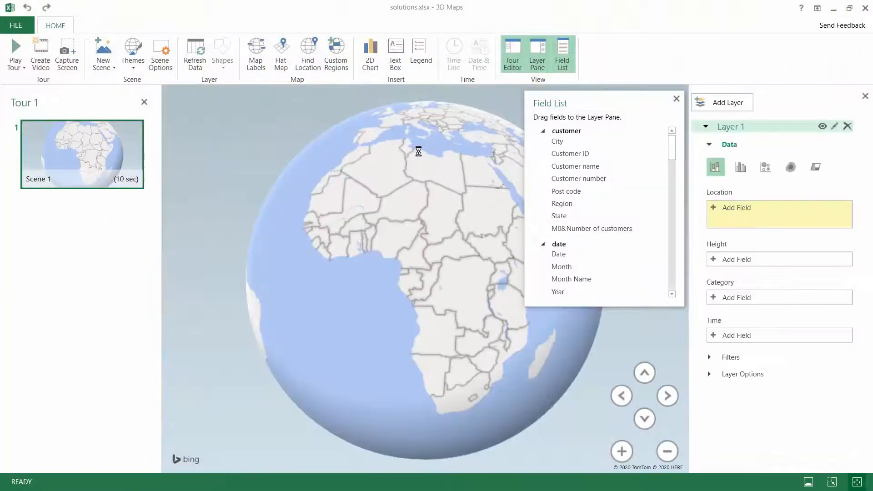
scroll(down, 3)
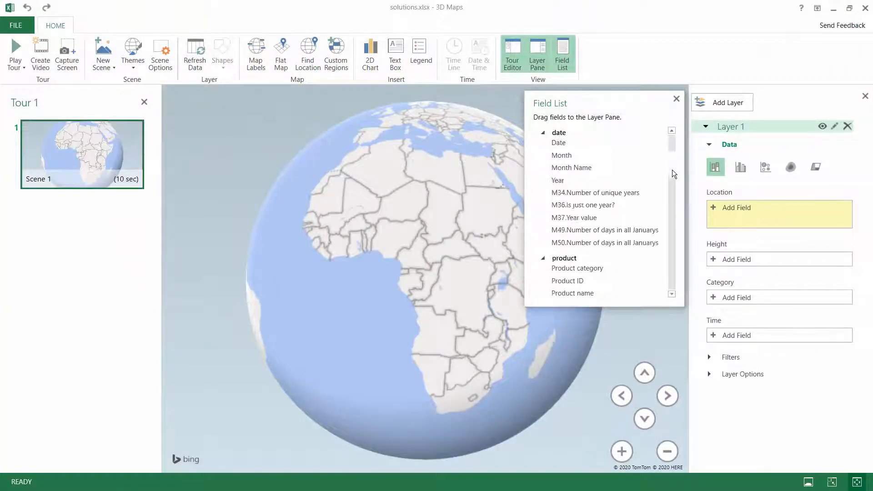
scroll(down, 3)
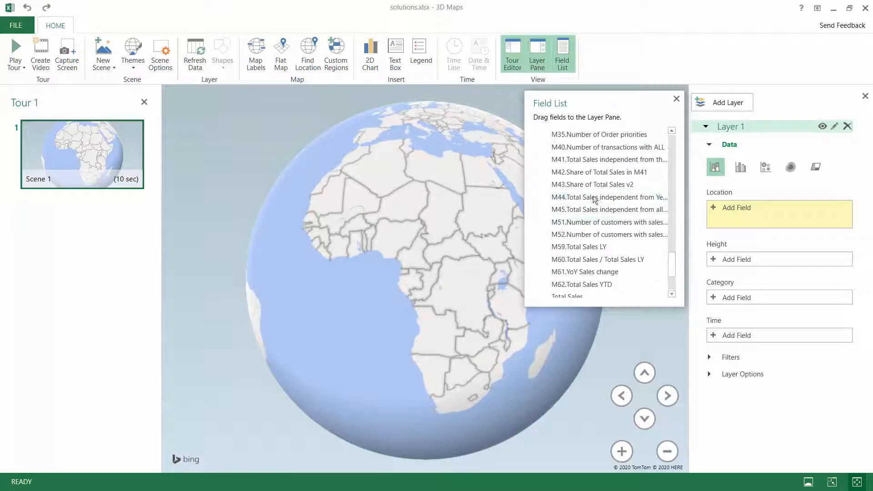
scroll(down, 3)
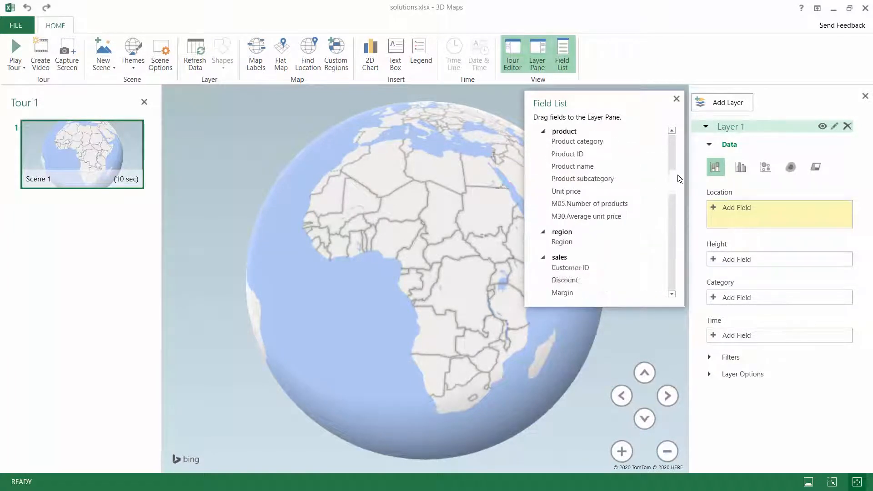
scroll(down, 3)
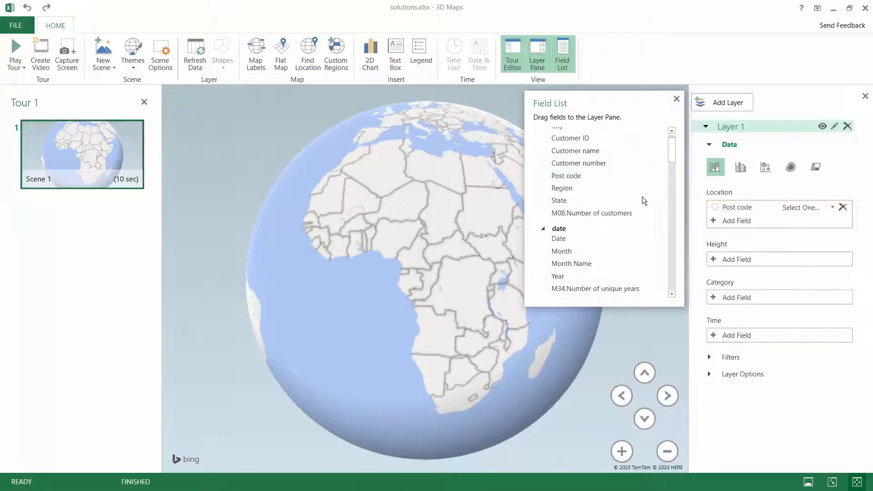
scroll(down, 3)
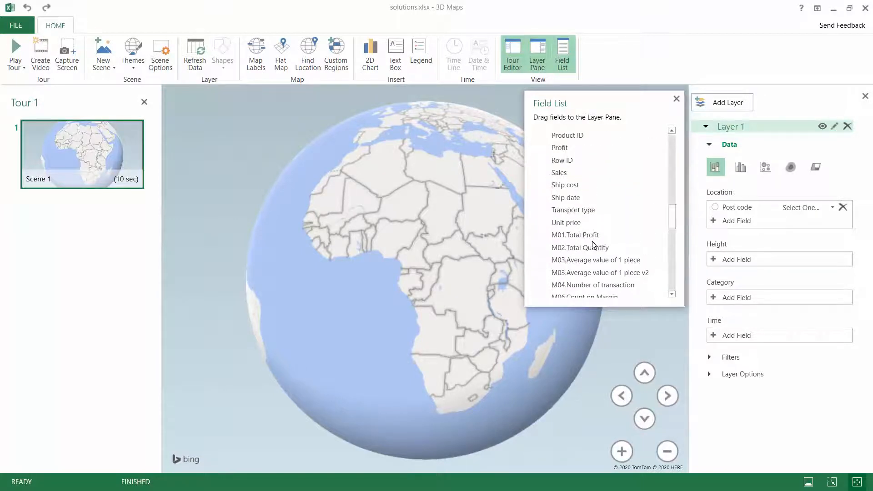
Type Post code as Postal Code so M01.Total Profit columns plot across Poland
click(831, 207)
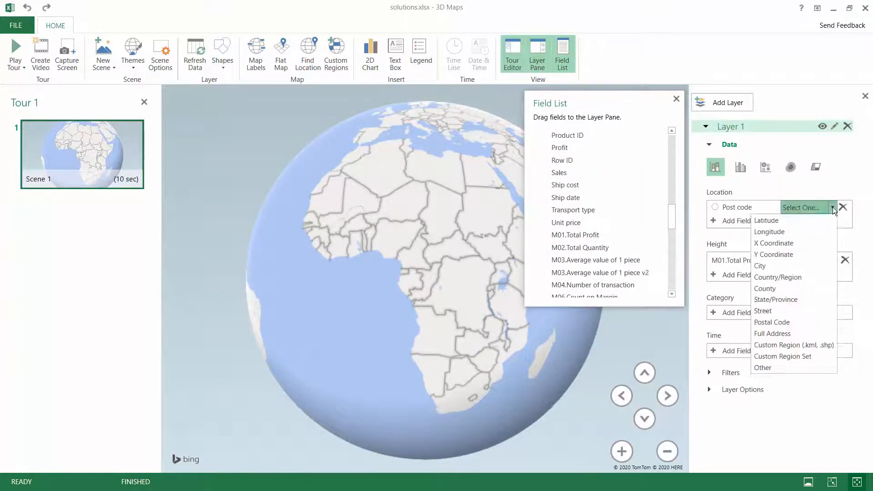
click(772, 322)
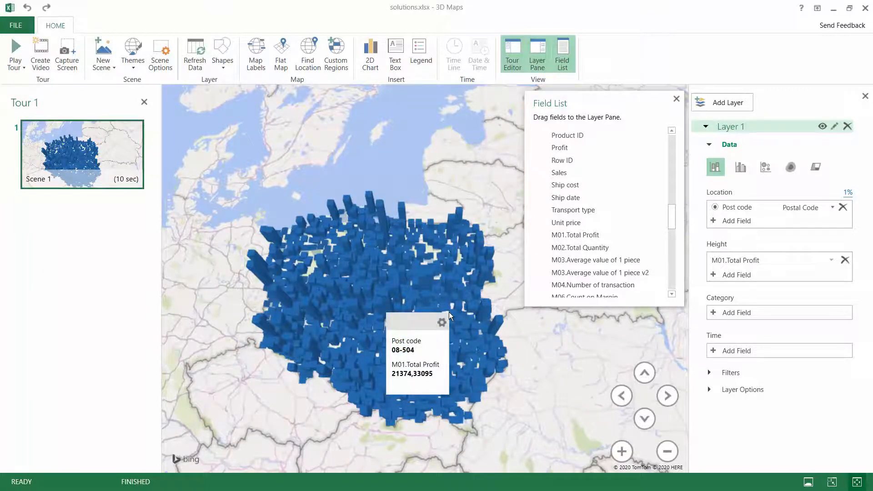
mouse_move(847, 261)
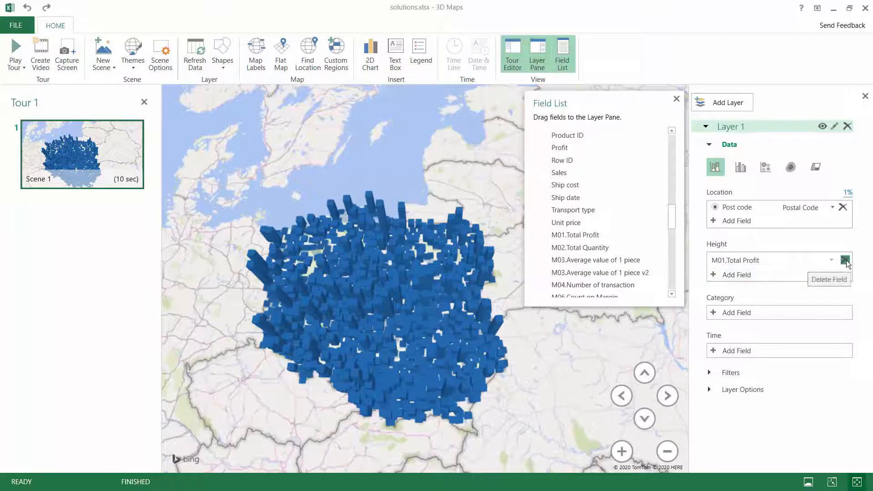
Replace M01.Total Profit with Total Sales as the Height field of Layer 1
click(847, 261)
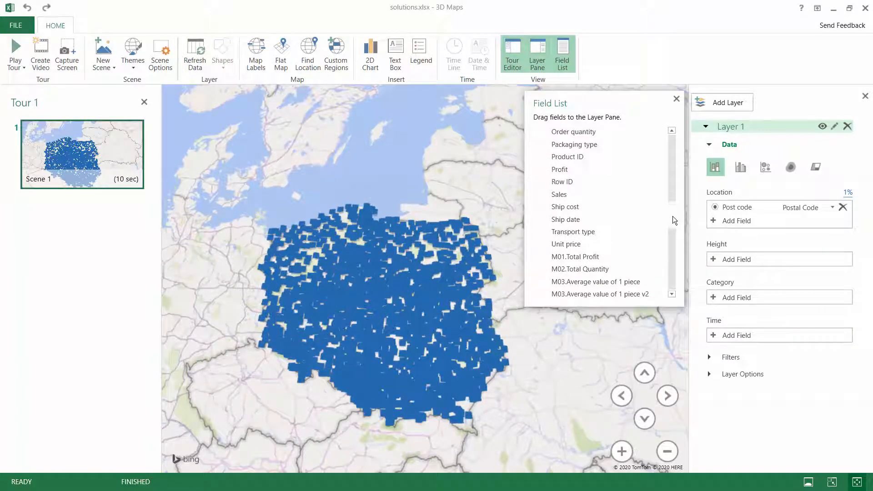
scroll(down, 3)
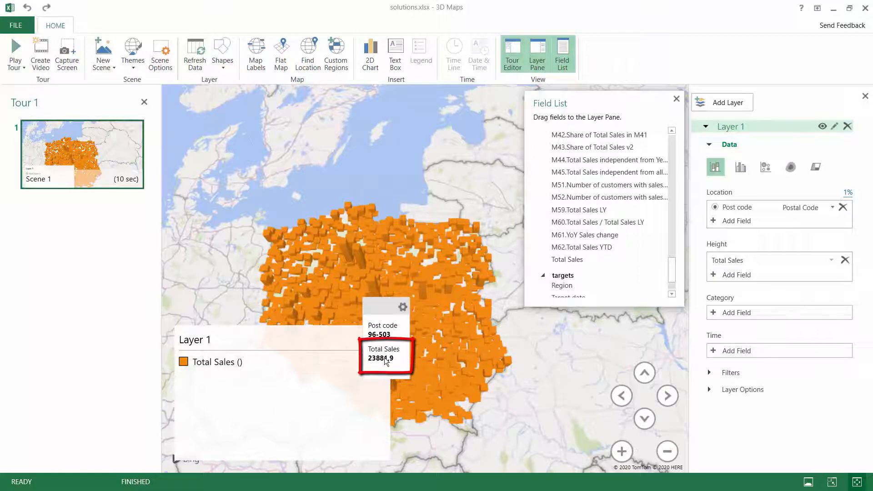
mouse_move(453, 201)
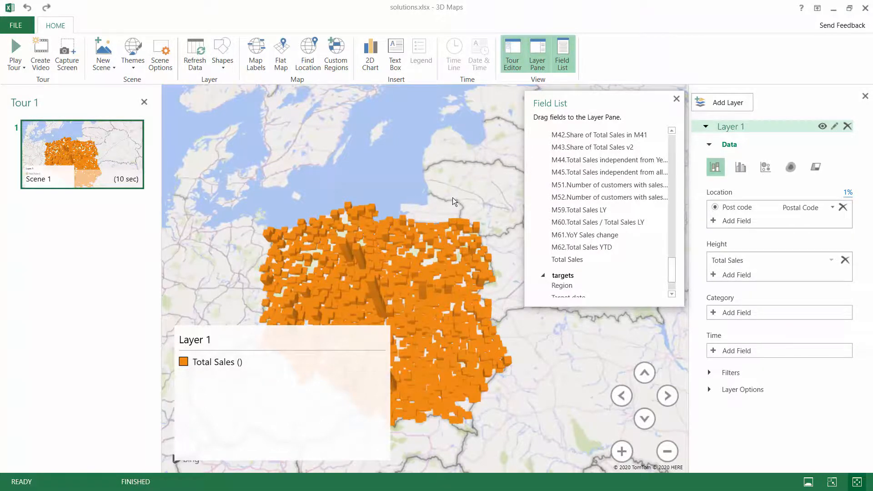